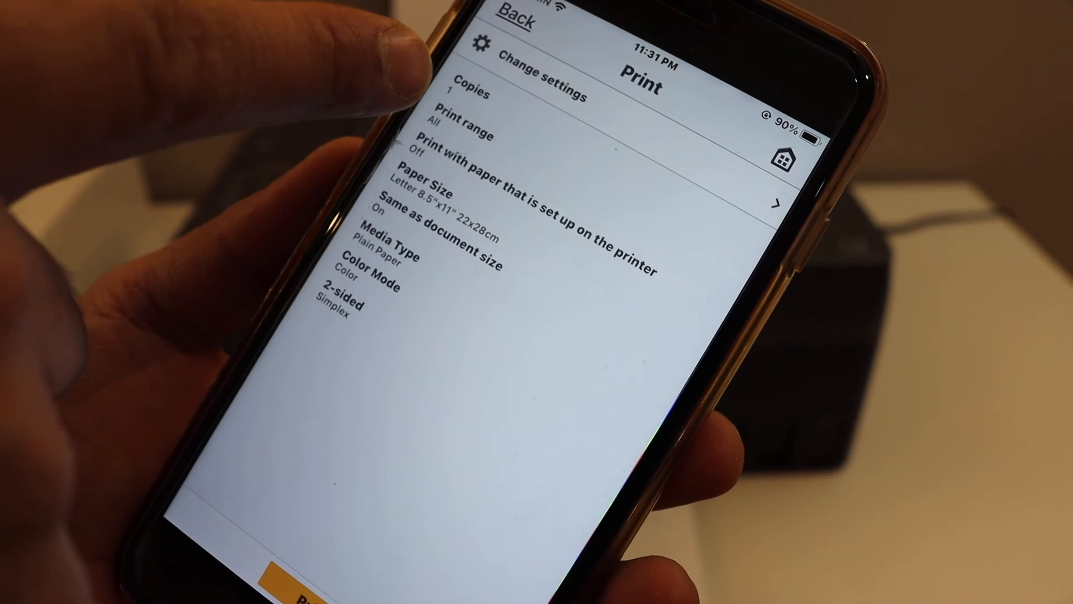
scroll(down, 3)
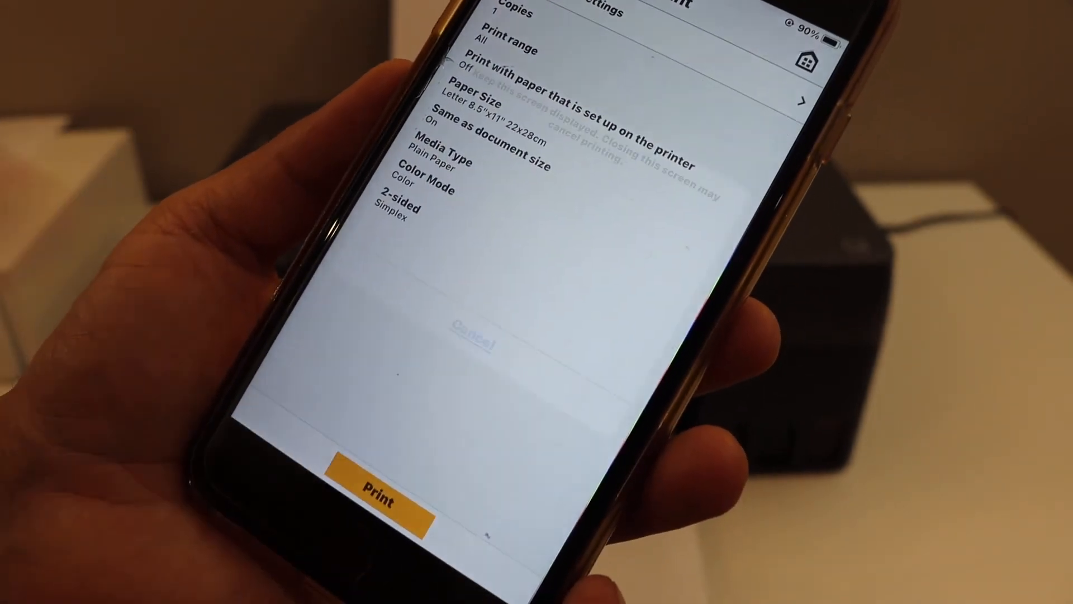